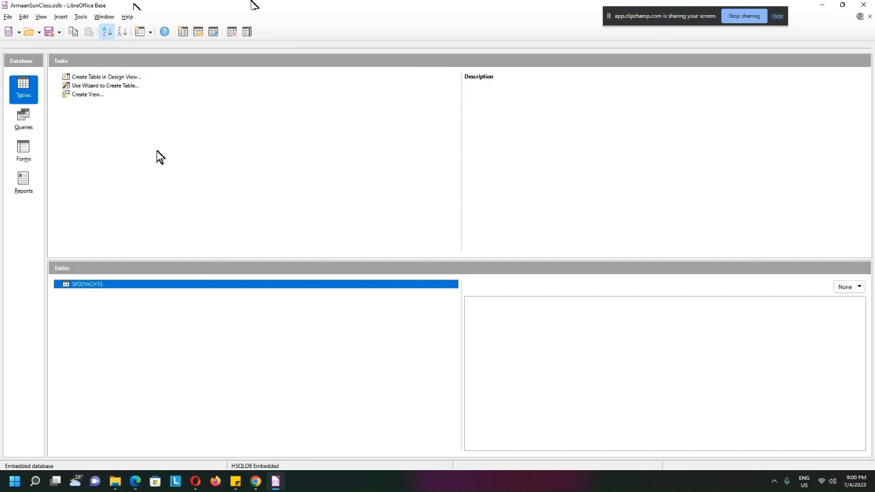
pyautogui.moveTo(93, 292)
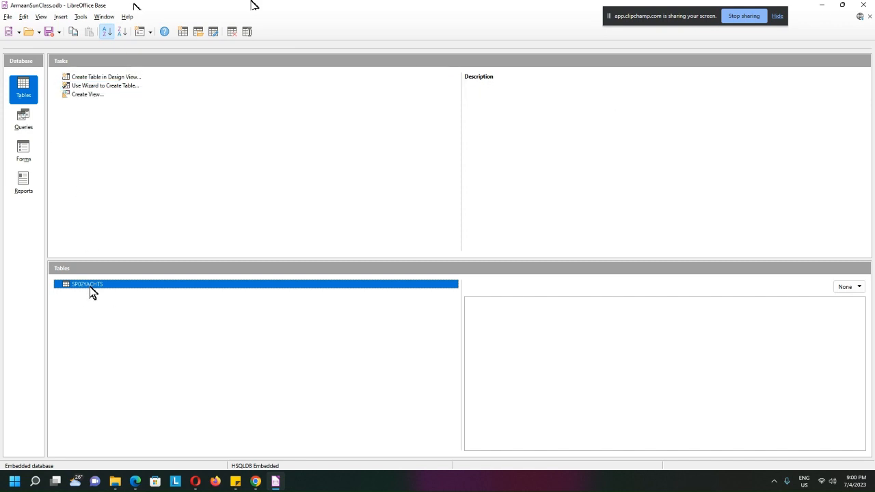
# Open SP02YACHTS in Table Data View and scroll through its 467 yacht records
pyautogui.doubleClick(87, 284)
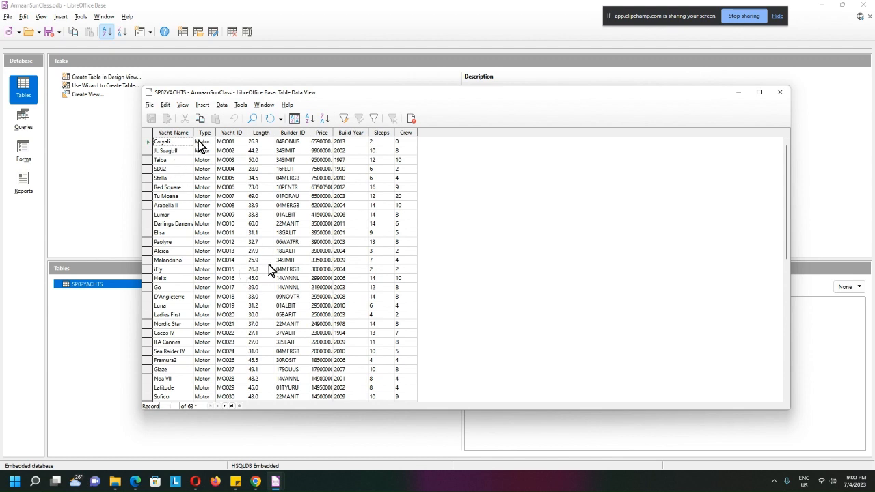
pyautogui.moveTo(299, 268)
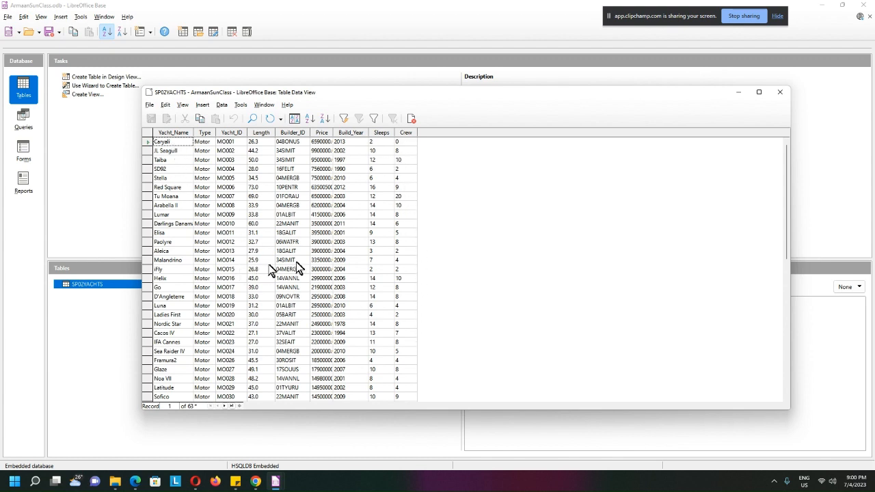
pyautogui.scroll(-3)
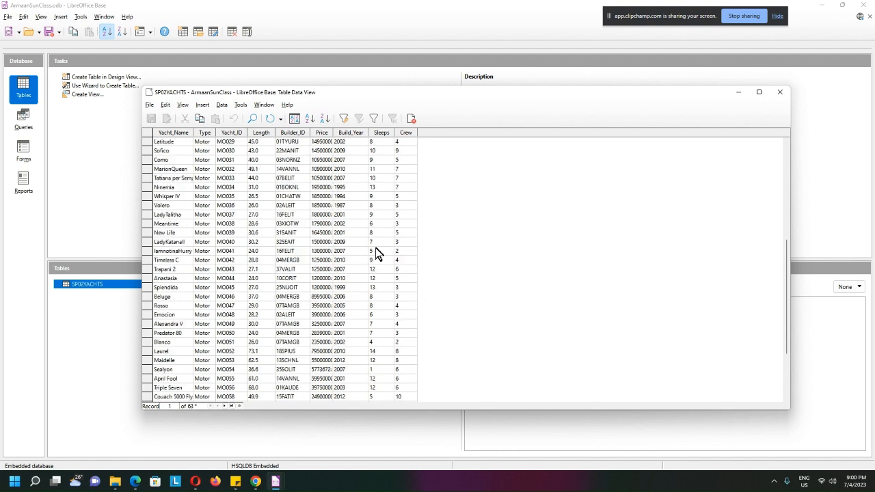
pyautogui.scroll(-3)
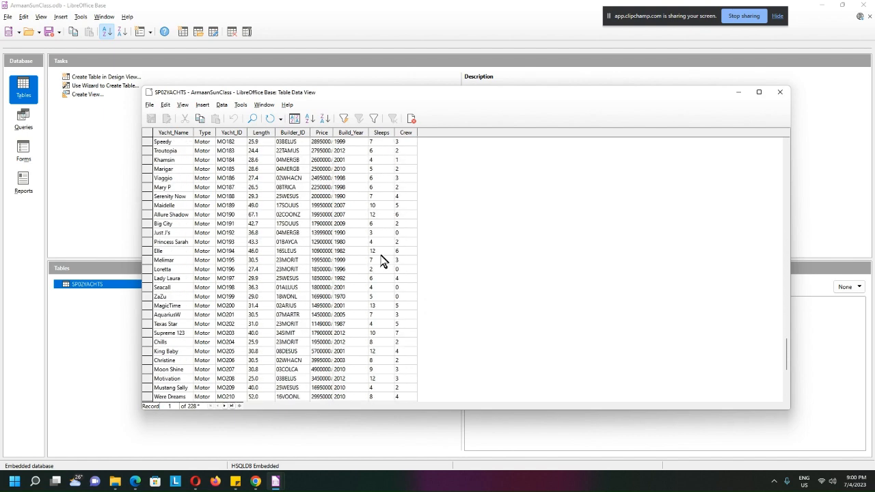
pyautogui.scroll(-3)
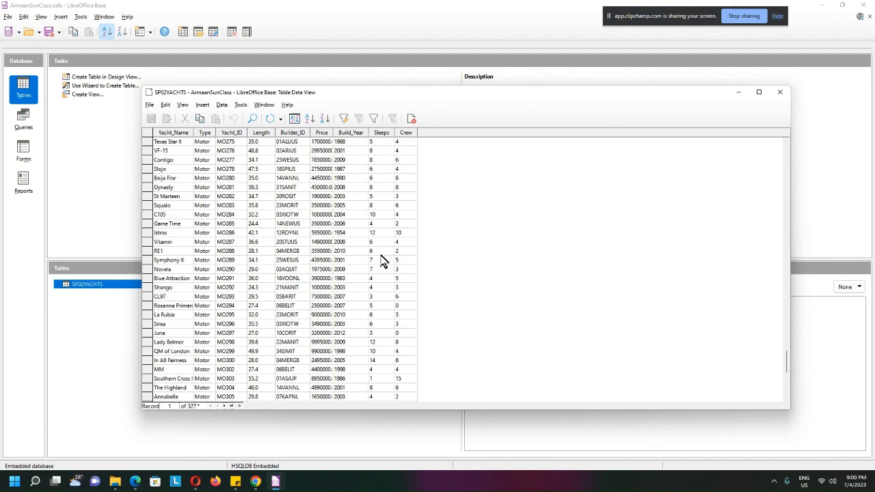
pyautogui.scroll(-3)
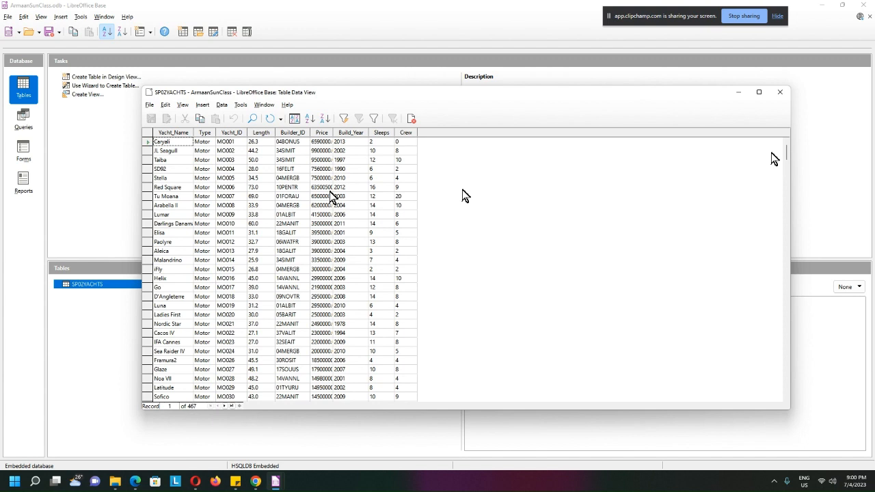
pyautogui.moveTo(468, 191)
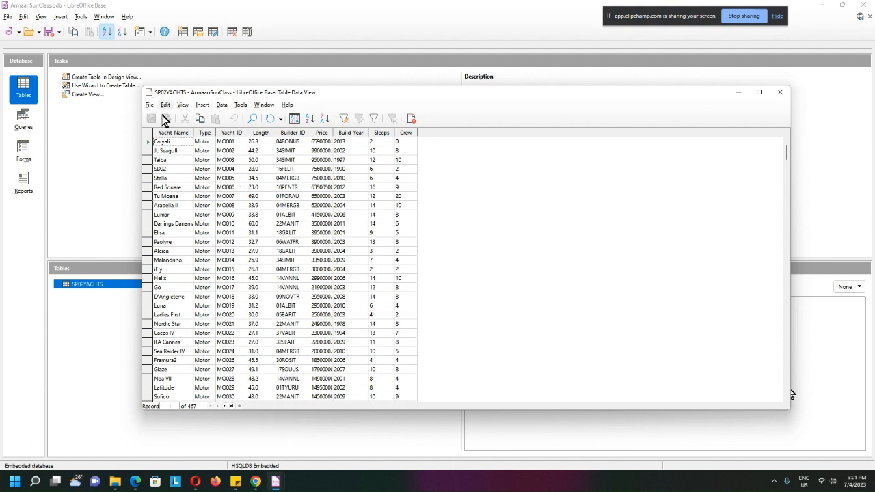
pyautogui.moveTo(177, 145)
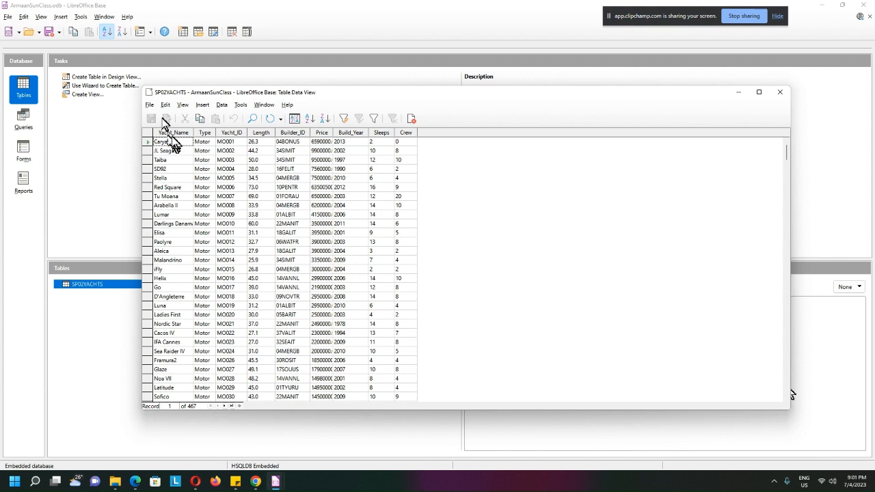
pyautogui.moveTo(222, 201)
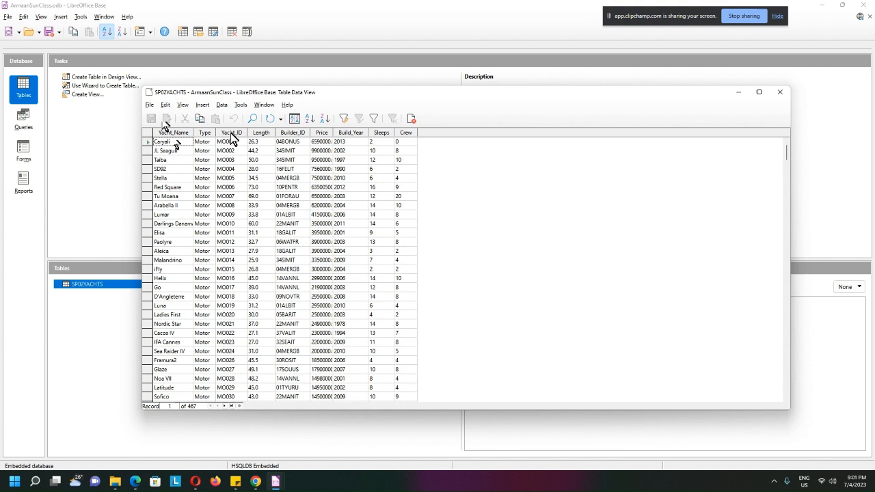
pyautogui.moveTo(237, 287)
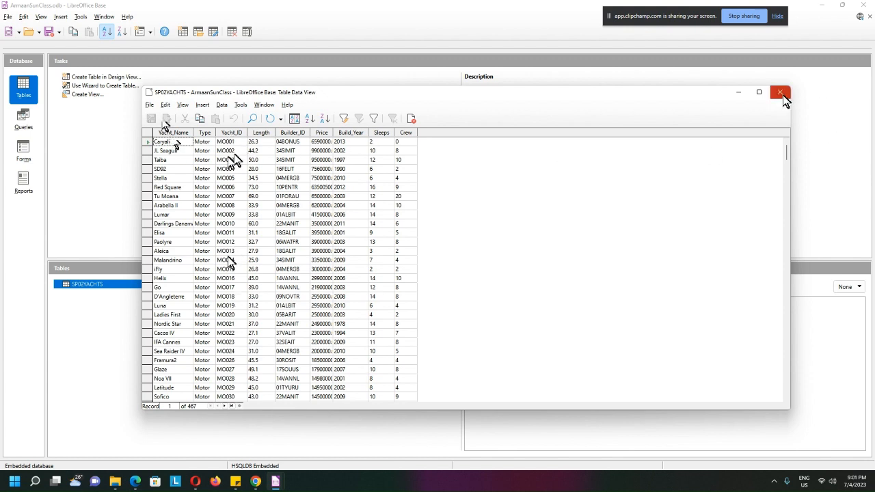
# Close the SP02YACHTS Table Data View window
pyautogui.click(780, 92)
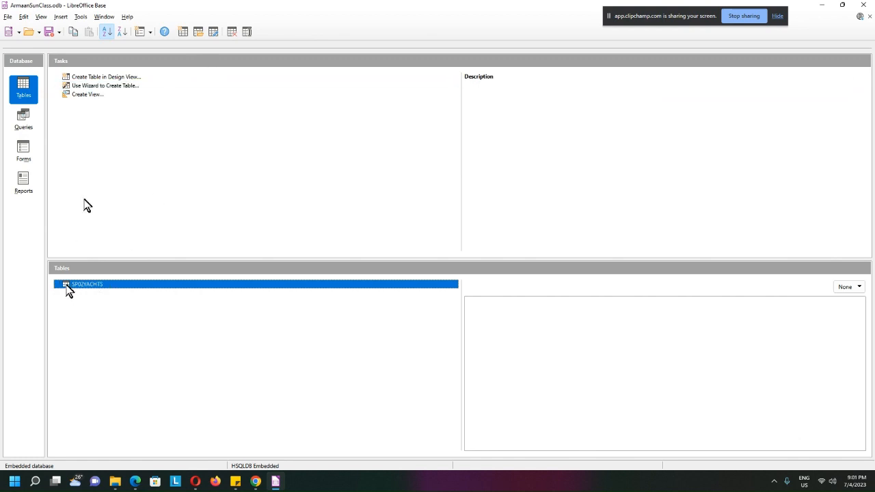
pyautogui.moveTo(214, 32)
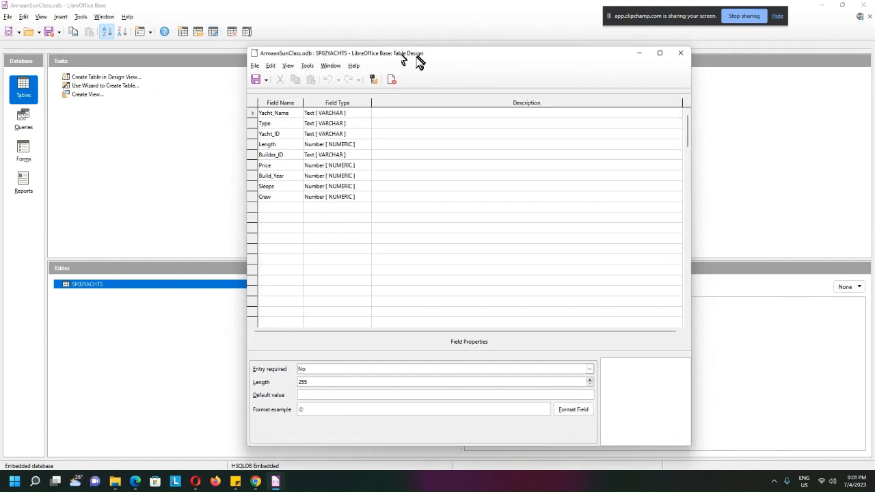
pyautogui.moveTo(254, 137)
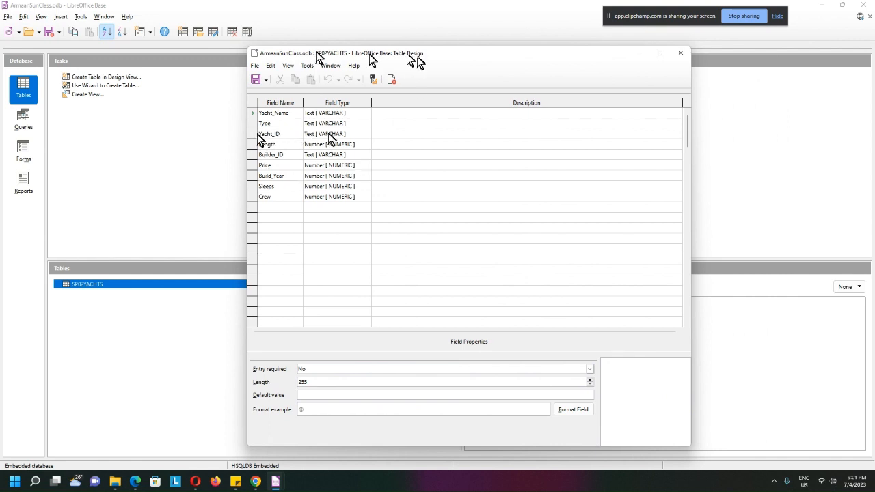
# Make the Yacht_ID field the primary key and save the SP02YACHTS design
pyautogui.click(253, 133)
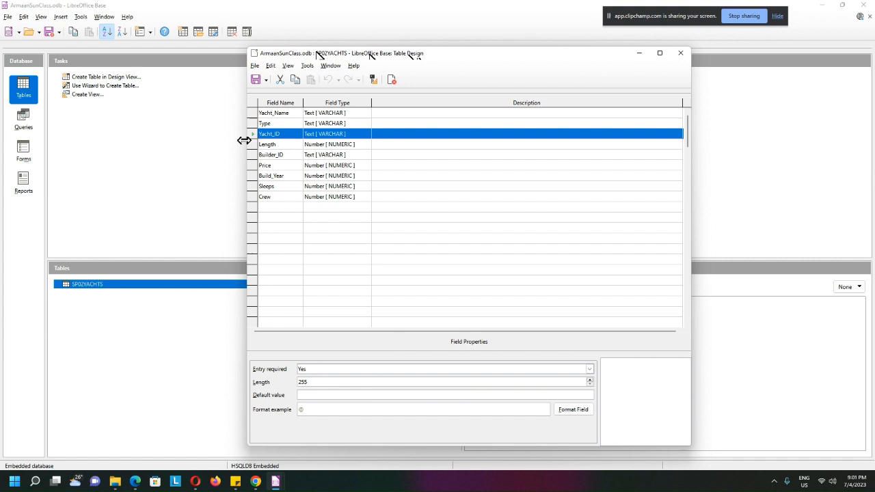
pyautogui.moveTo(252, 140)
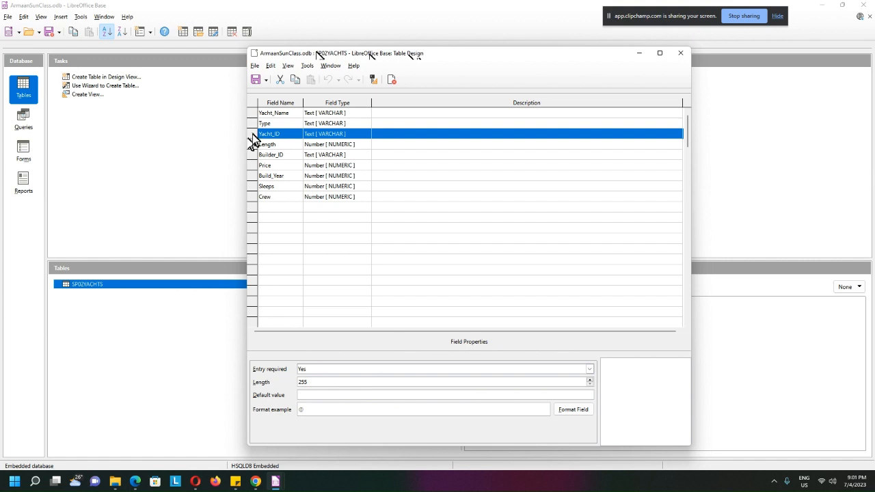
pyautogui.rightClick(269, 133)
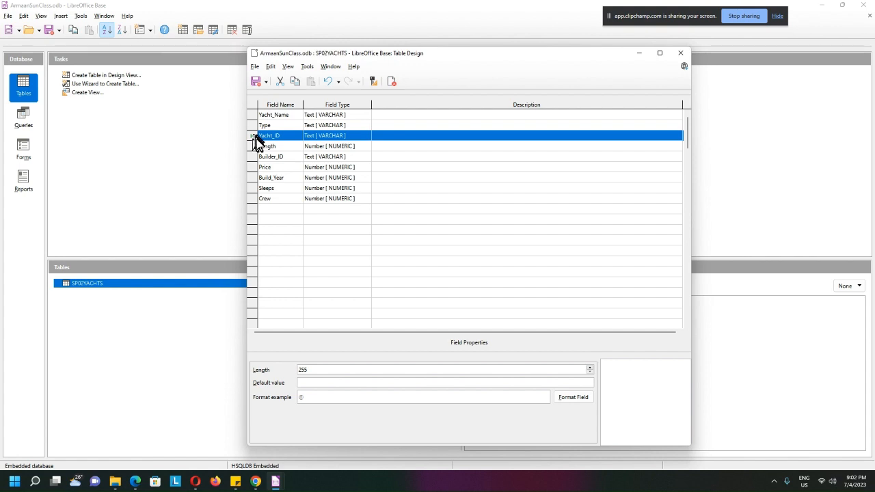
pyautogui.moveTo(265, 164)
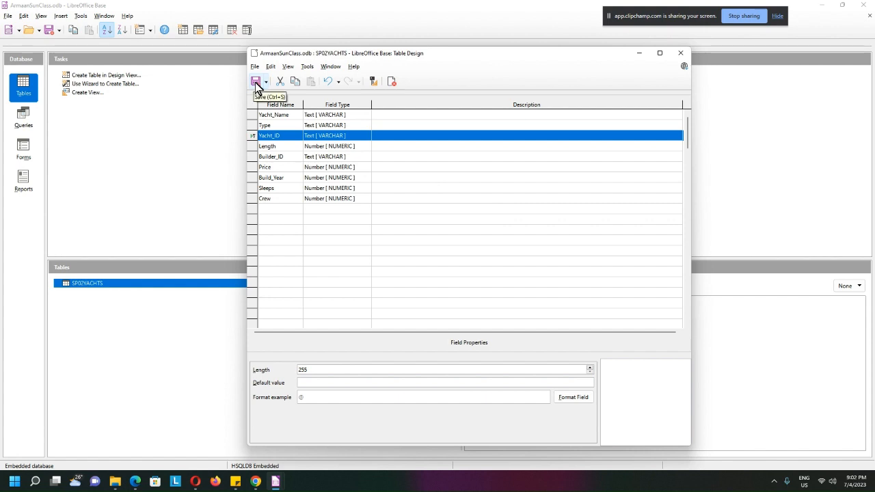
pyautogui.click(680, 53)
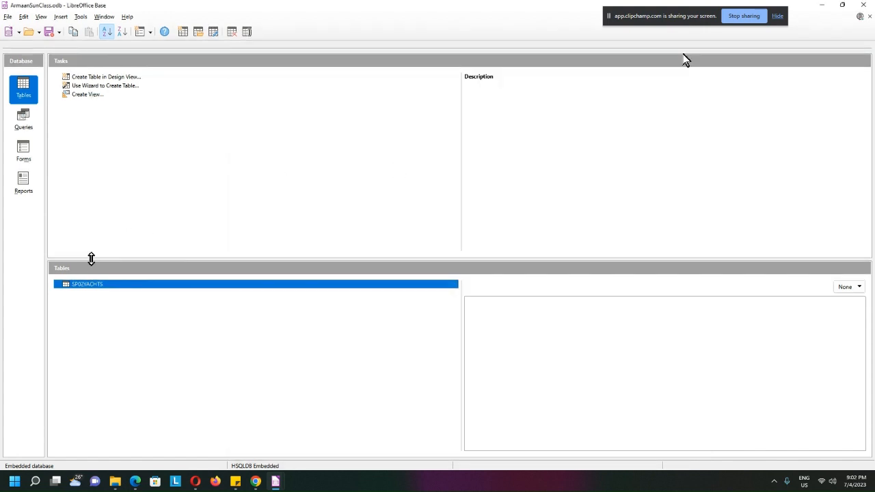
# Reopen SP02YACHTS to check the primary key mark on Yacht_ID
pyautogui.doubleClick(87, 284)
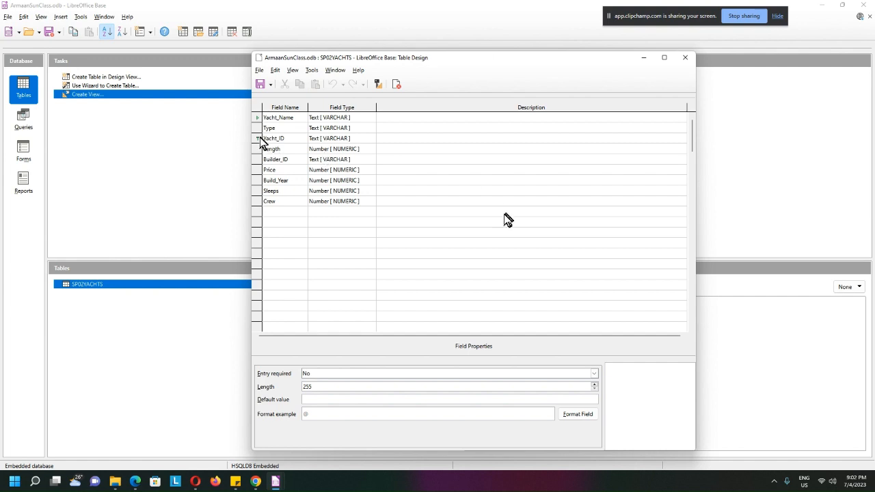
pyautogui.moveTo(456, 171)
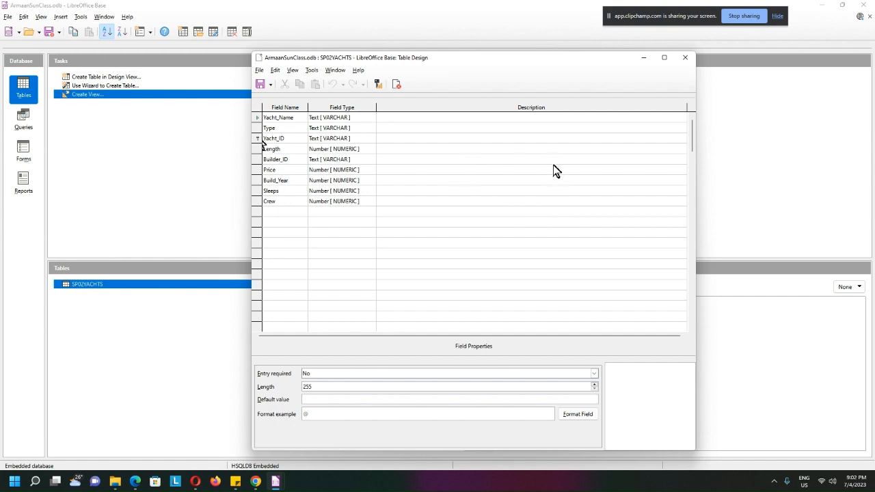
pyautogui.moveTo(744, 32)
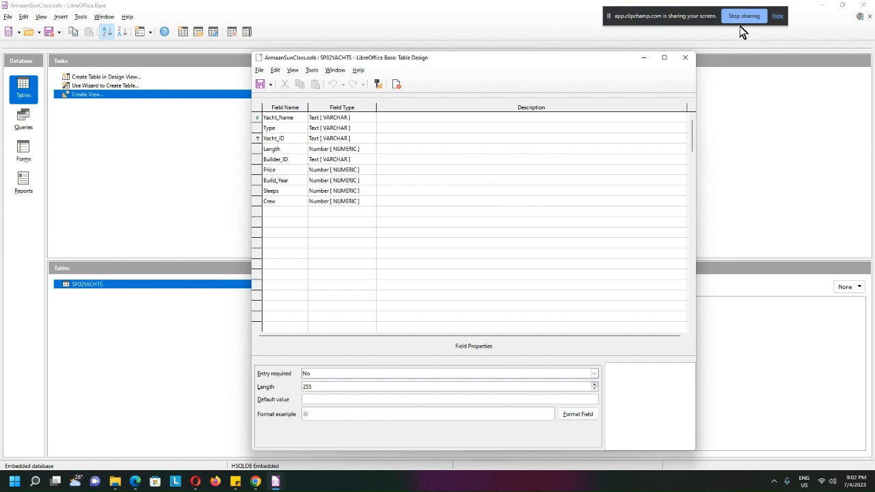